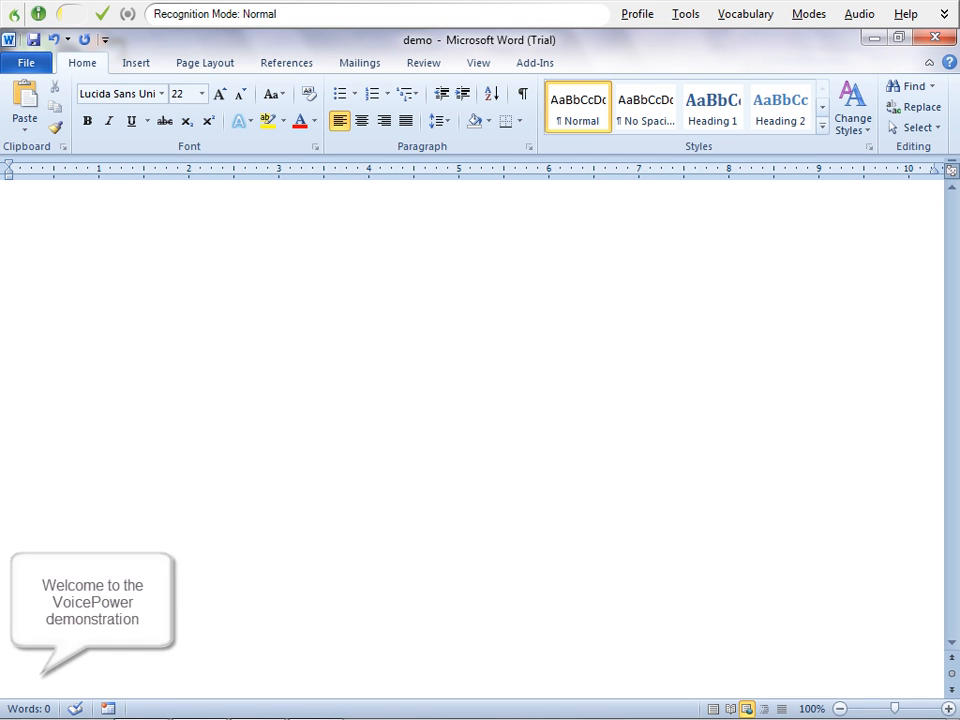
# Step: Dictate the heading 'Welcome to the VoicePower demonstration' into the Word document
pyautogui.write('Welcome to the VoicePower demonstration')
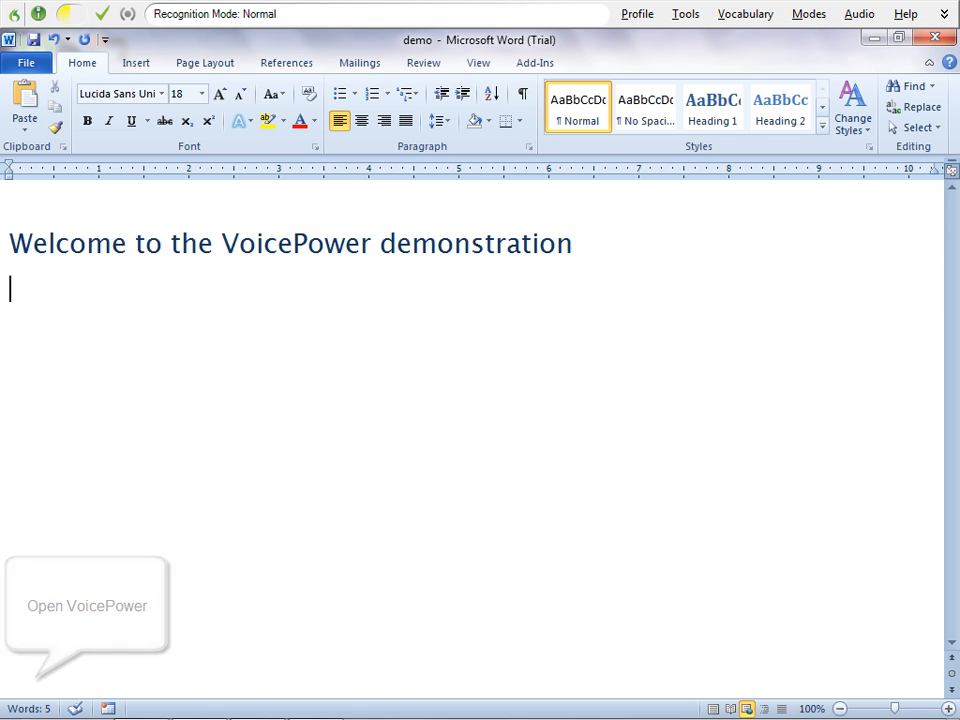
# Step: Browse nytimes.com and thedailyshow.com, add 'Give your hands a vacation.' in Word, and maximize it
pyautogui.click(87, 605)
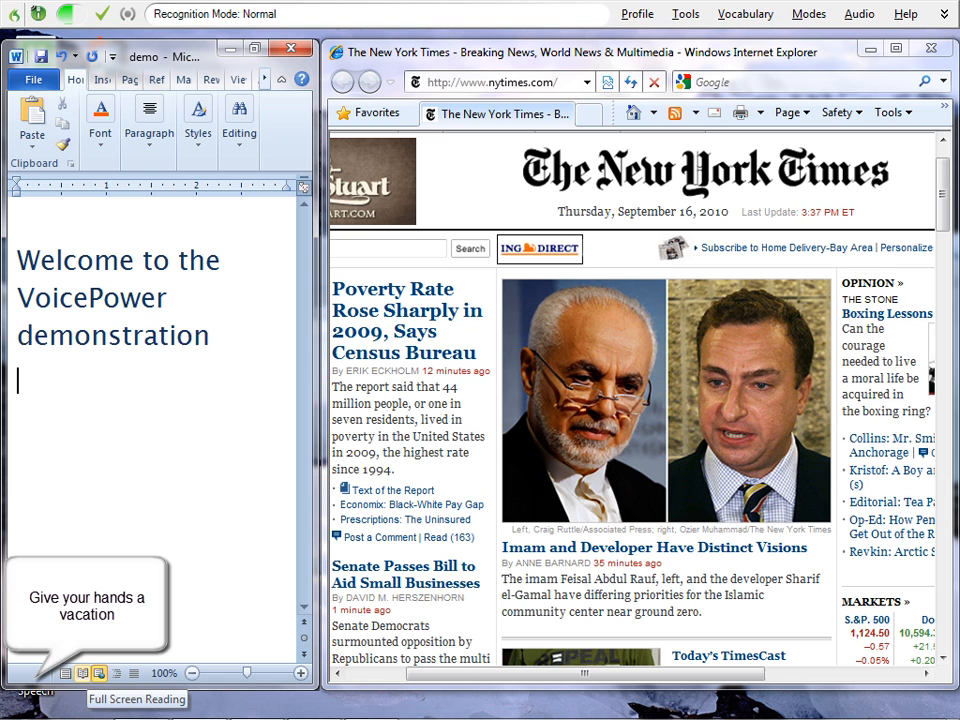
pyautogui.write('Give your hands a vacation.')
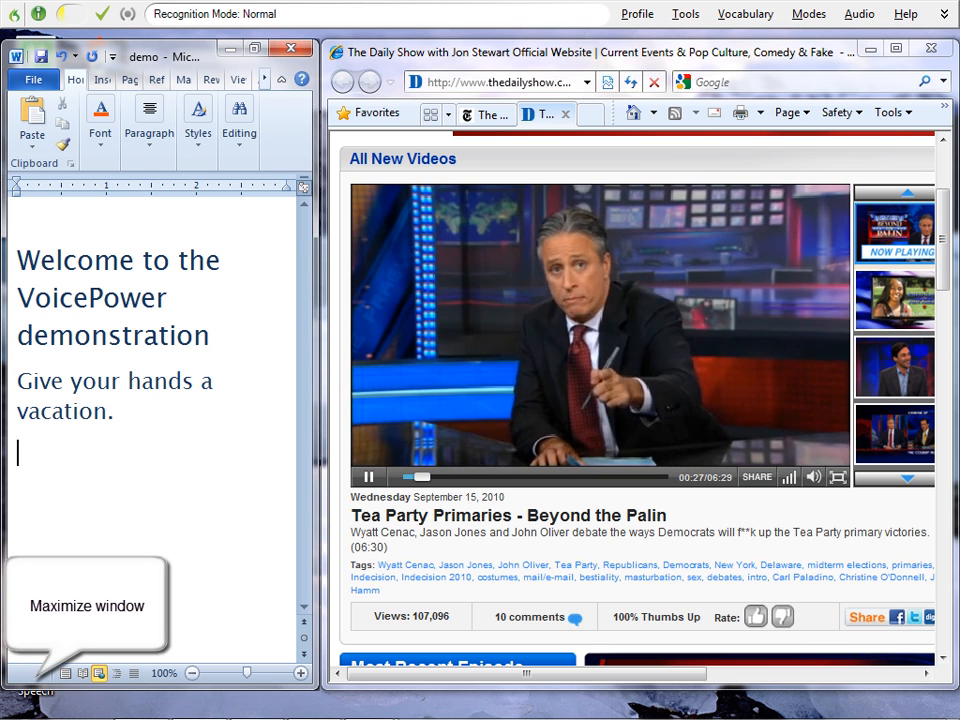
pyautogui.click(255, 47)
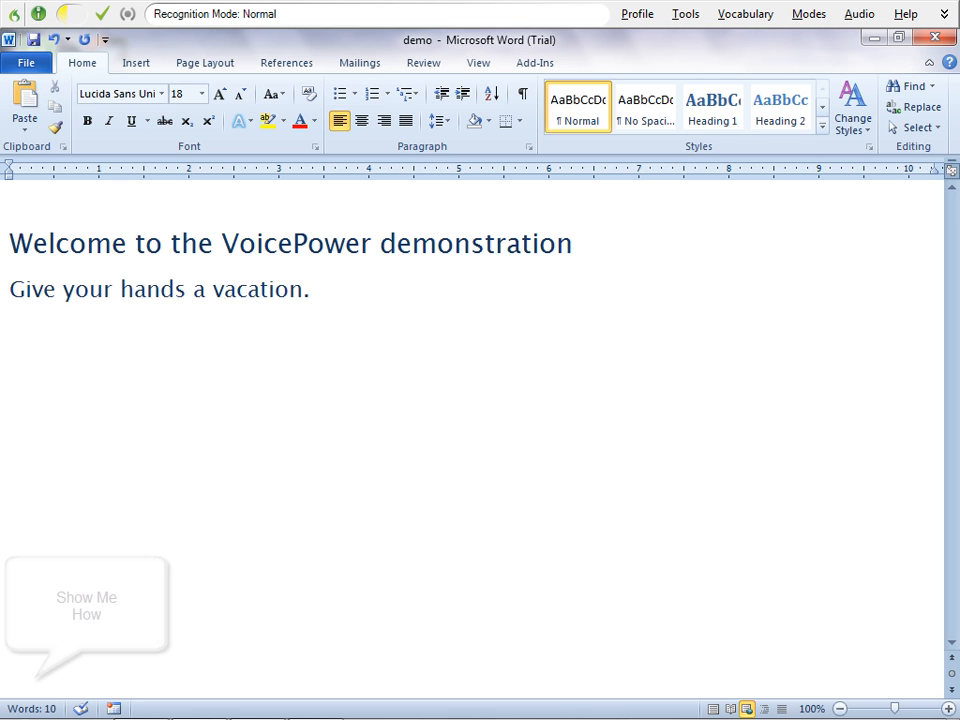
# Step: Open the Immediate Correction Technique help lesson tiled beside Word
pyautogui.click(86, 605)
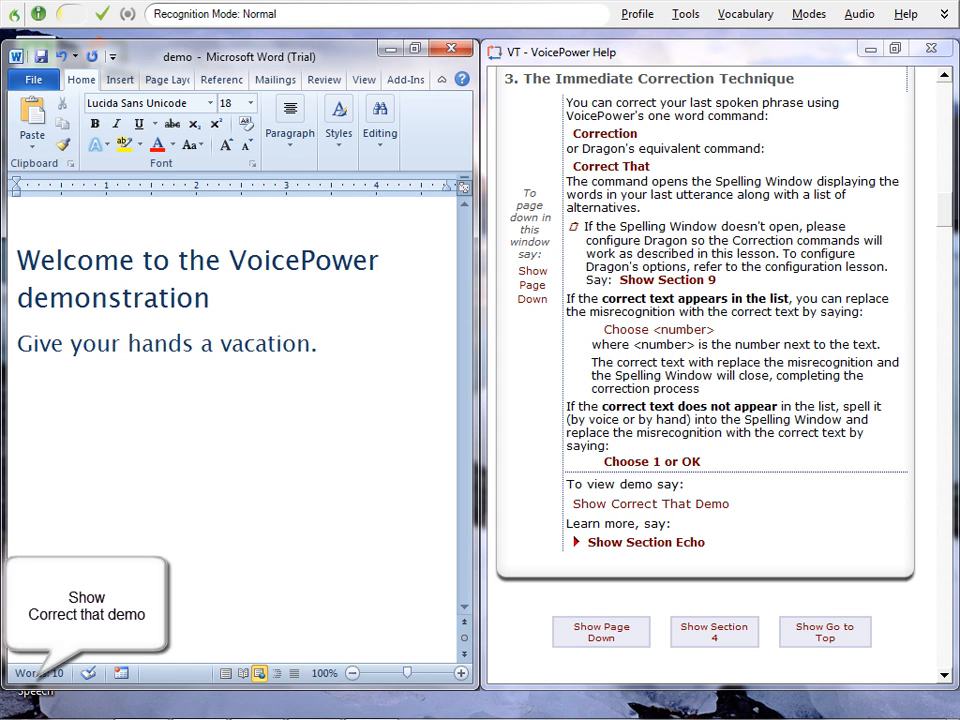
# Step: Play the Correct That demo fixing 'The doctor has lots of patience'
pyautogui.click(650, 503)
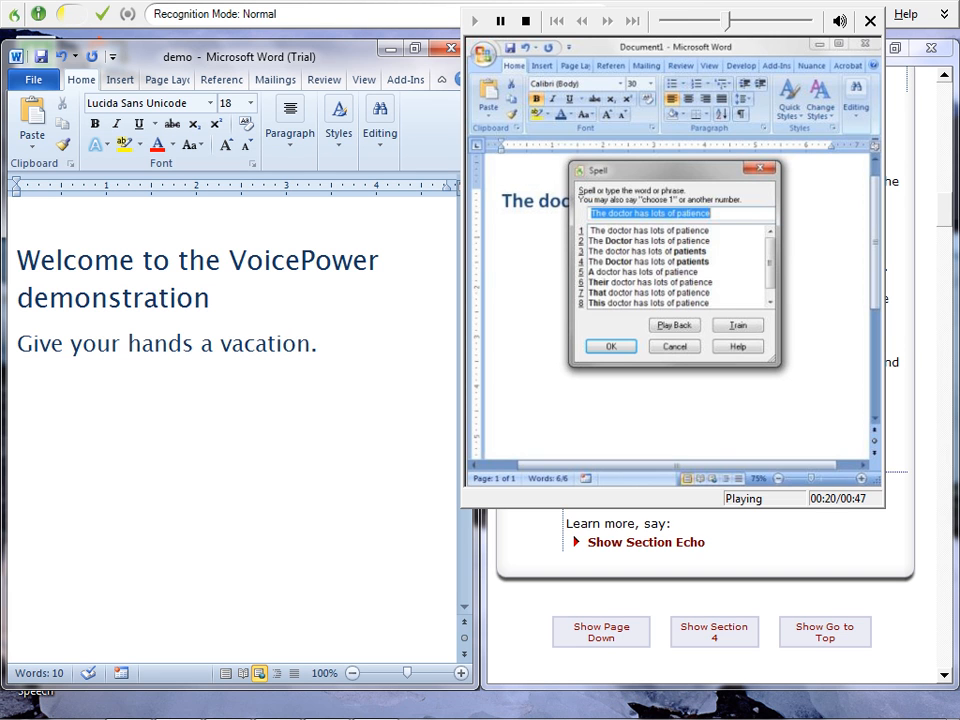
# Step: Close the demo player, VoicePower Help and Word to reach the desktop
pyautogui.click(611, 346)
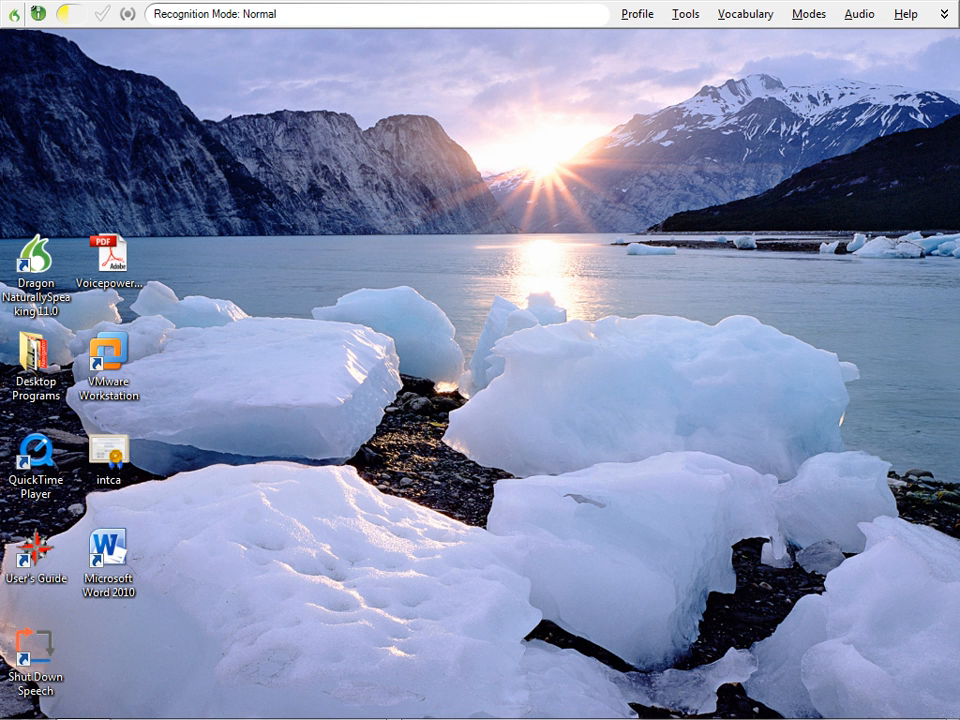
# Step: Show the numbered Office file list with demo.docx and Invoicing.docx
pyautogui.click(85, 614)
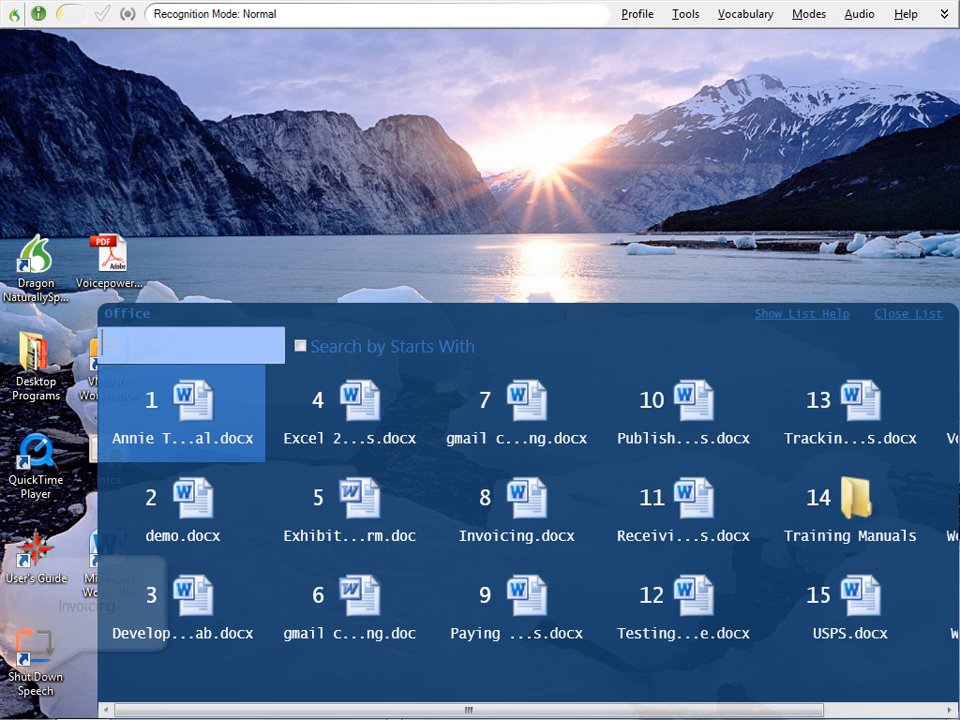
pyautogui.write('Invoicing')
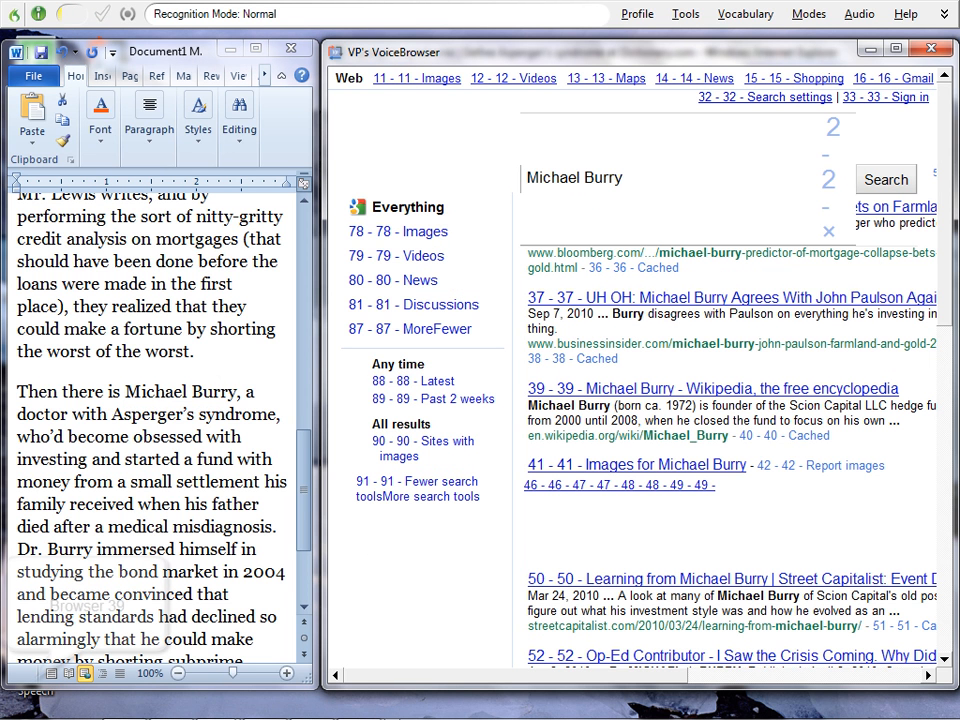
# Step: Open search result 39, the Michael Burry Wikipedia article, in Internet Explorer
pyautogui.click(712, 388)
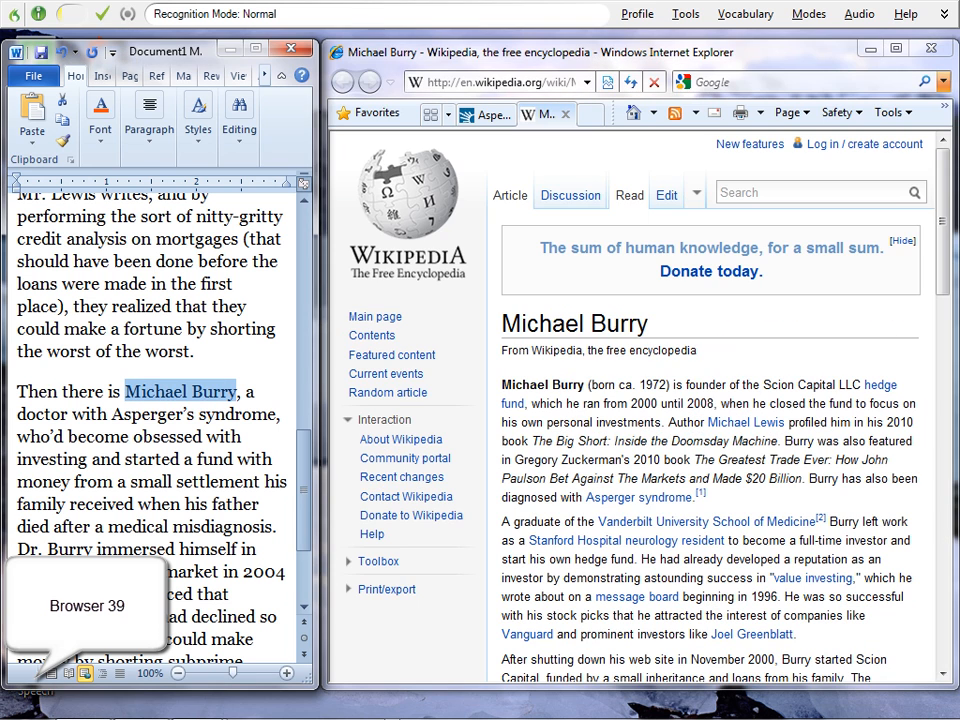